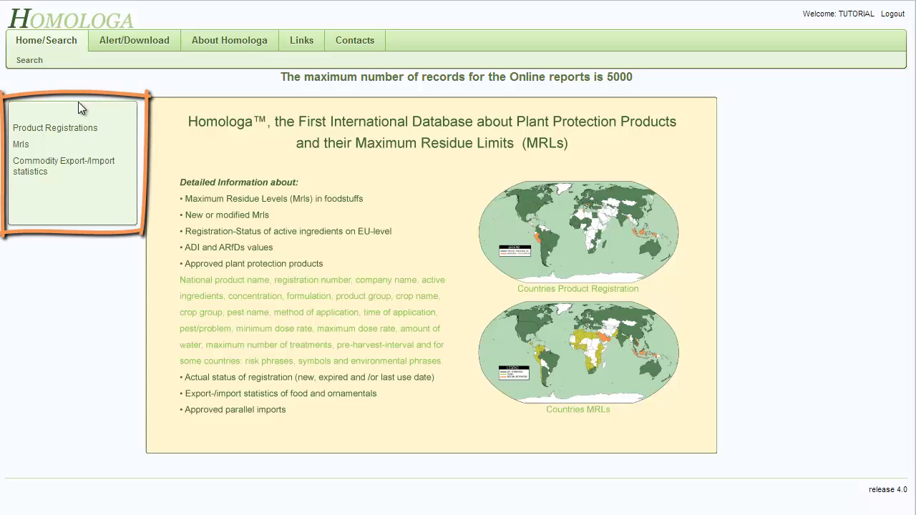
Start the Product Registrations search from the Home/Search page
left_click(54, 127)
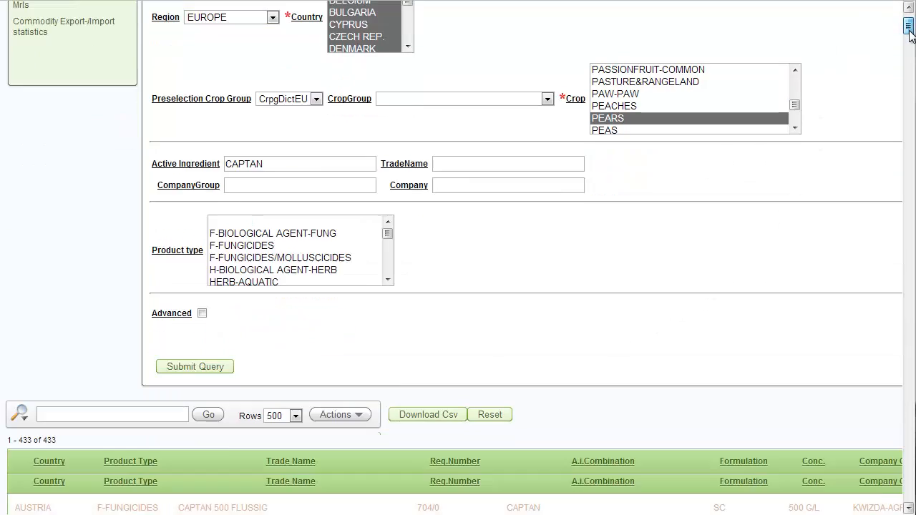
scroll("down", 3)
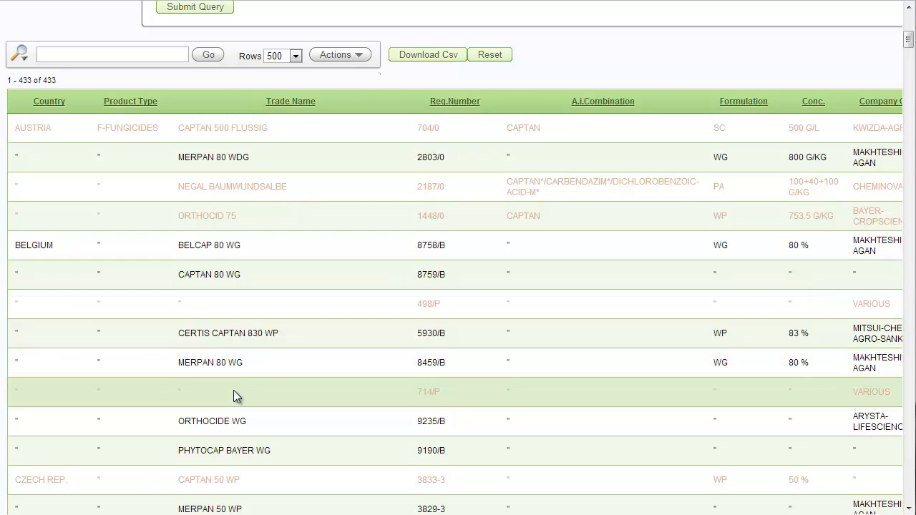
scroll("right", 3)
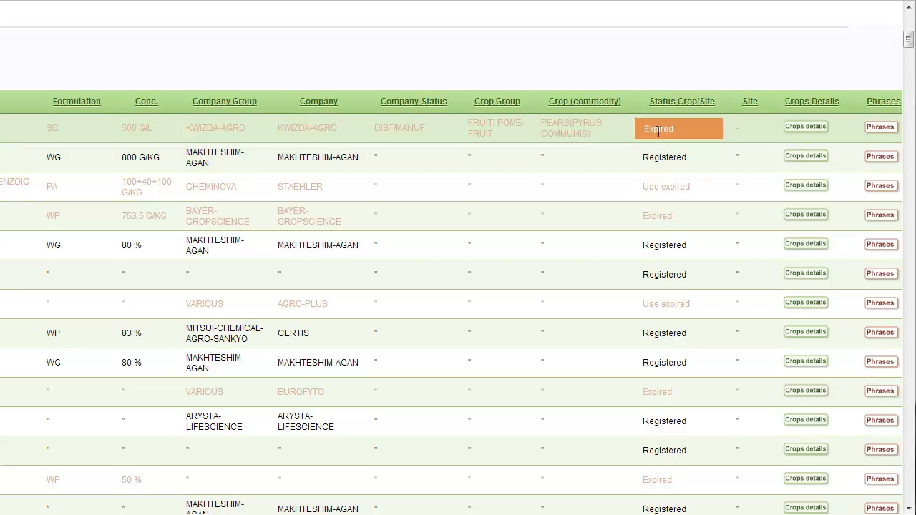
mouse_move(687, 129)
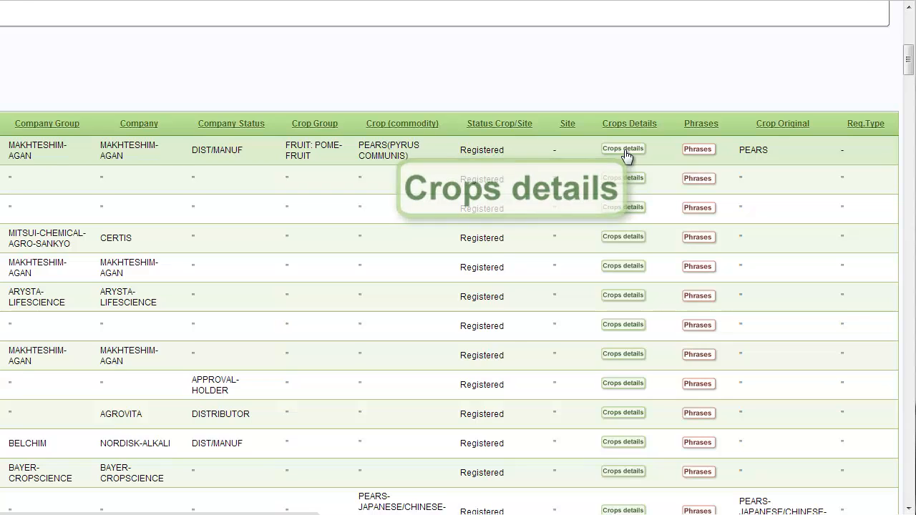
left_click(623, 148)
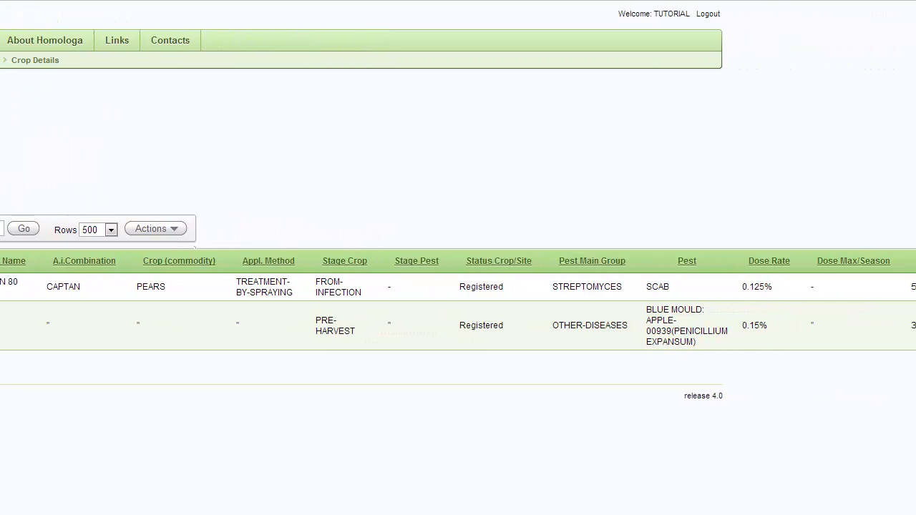
scroll("right", 3)
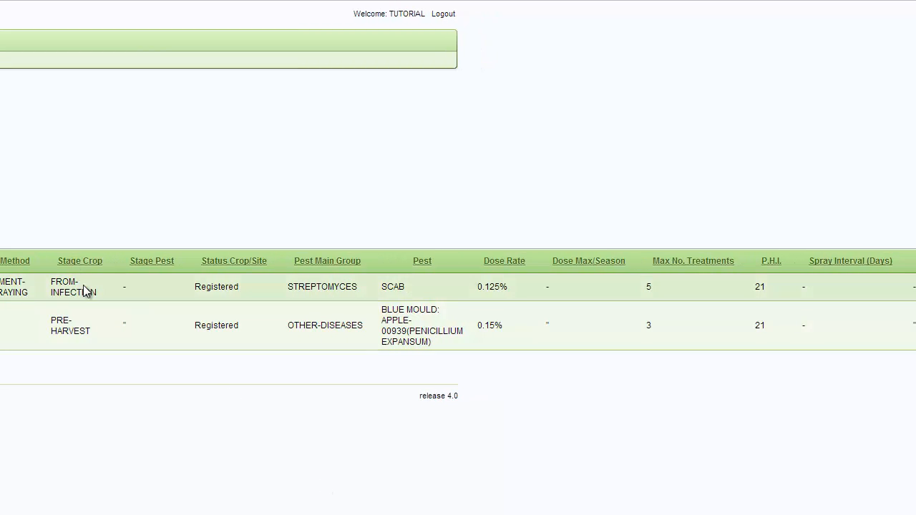
left_click(698, 148)
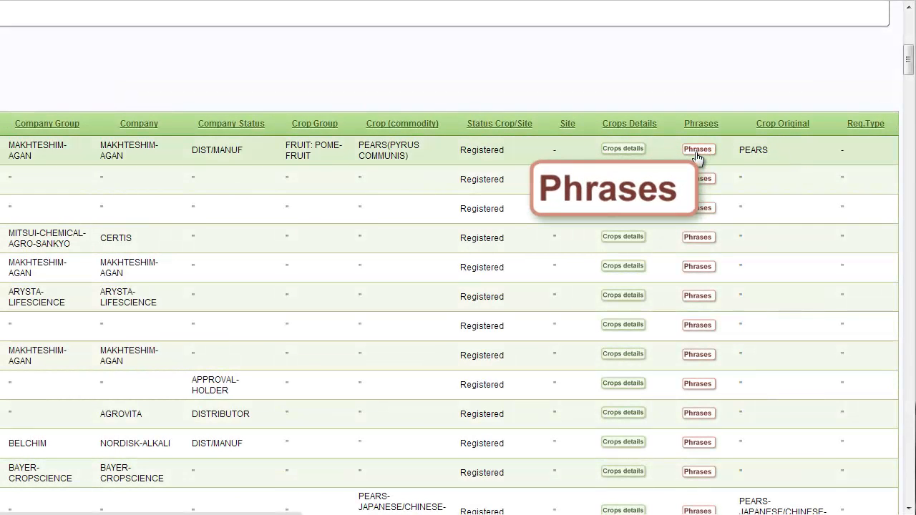
Show the risk phrases and hazard pictograms for the first Austrian MERPAN 80 WDG result
left_click(697, 149)
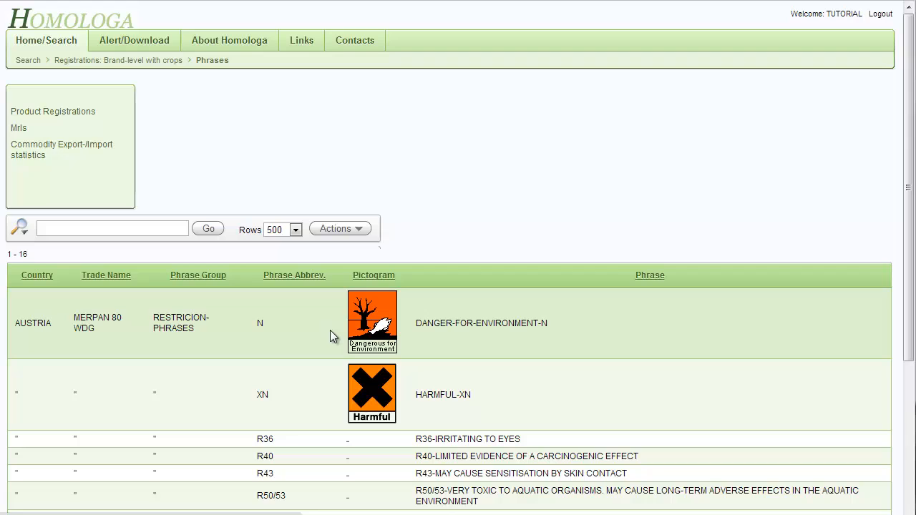